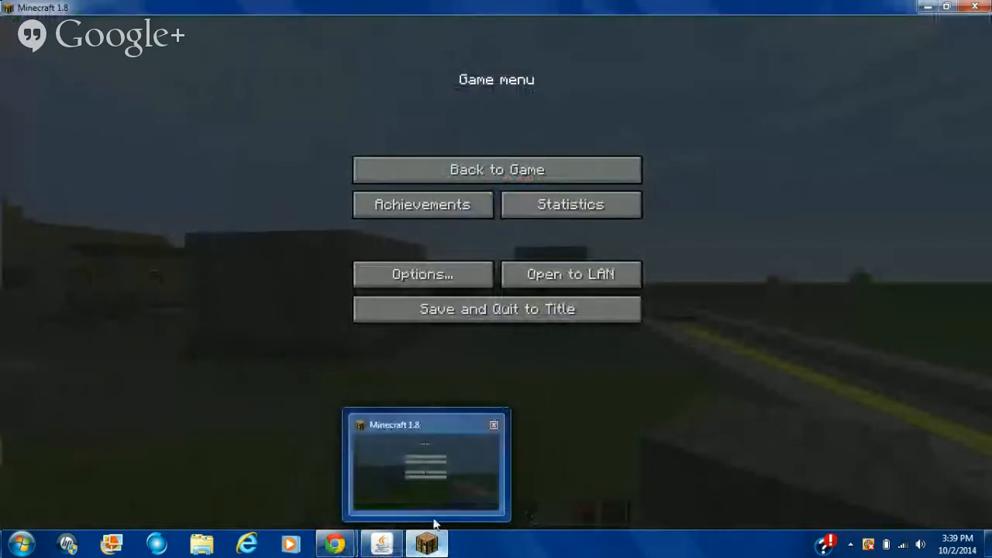
Resume the game, fly over the stone-block city and yellow roads, then pause again
left_click(496, 169)
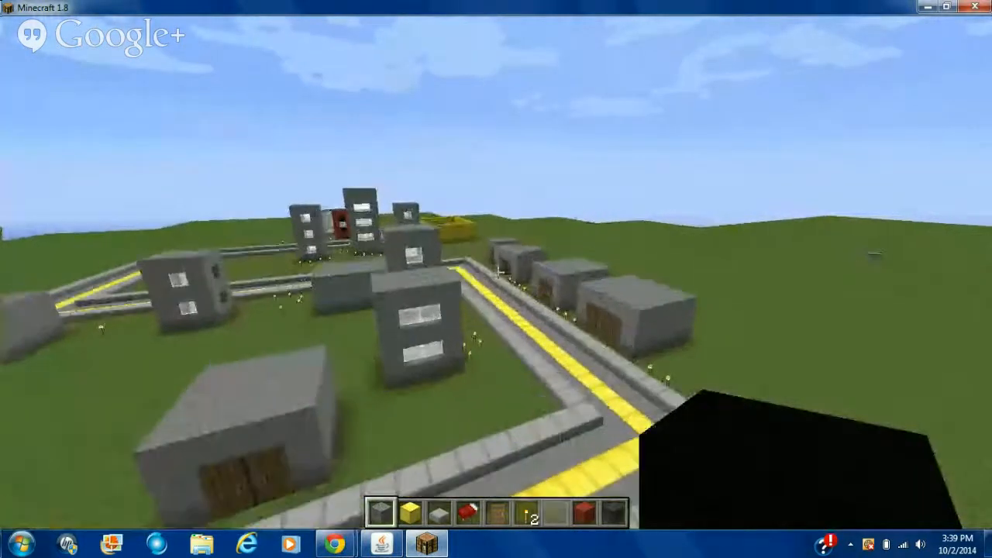
mouse_move(496, 279)
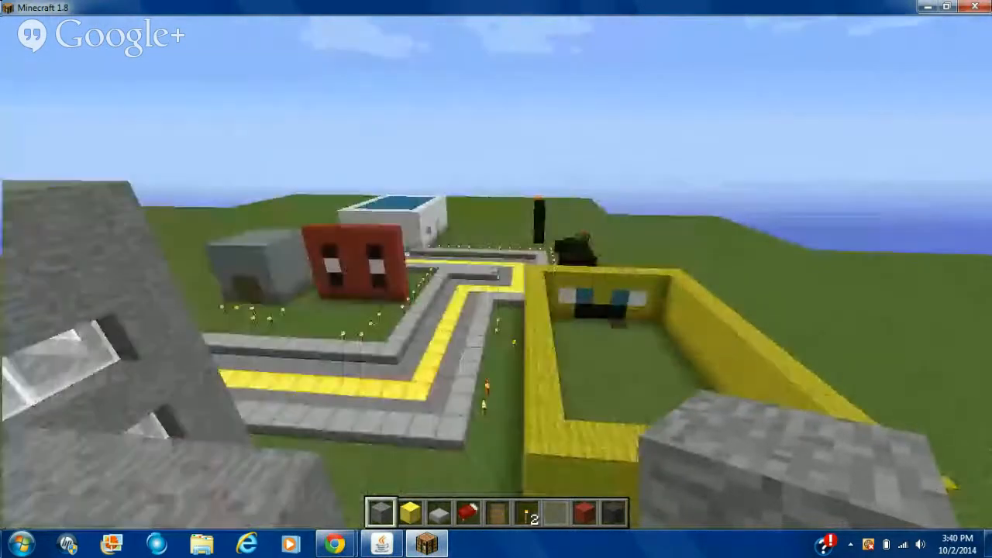
mouse_move(496, 279)
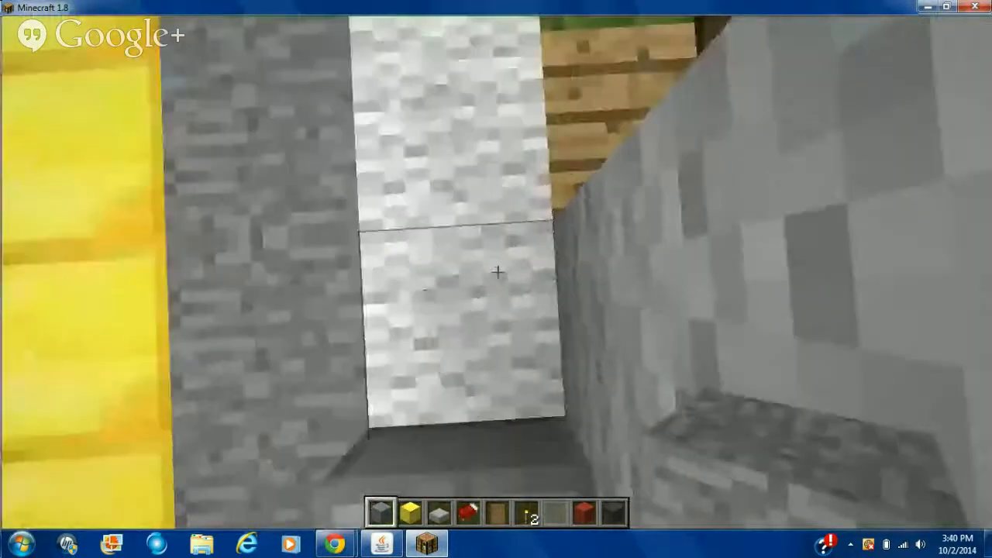
key("Escape")
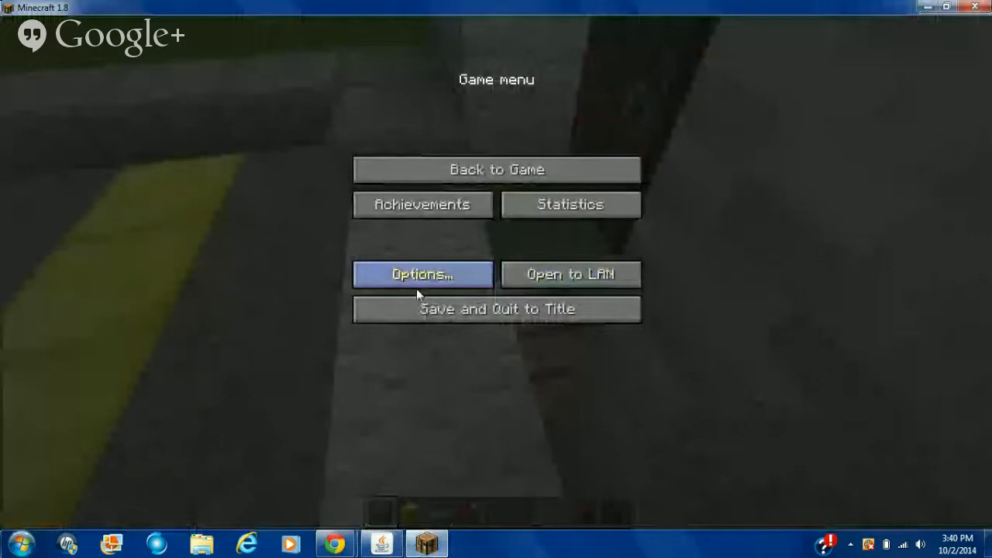
mouse_move(335, 543)
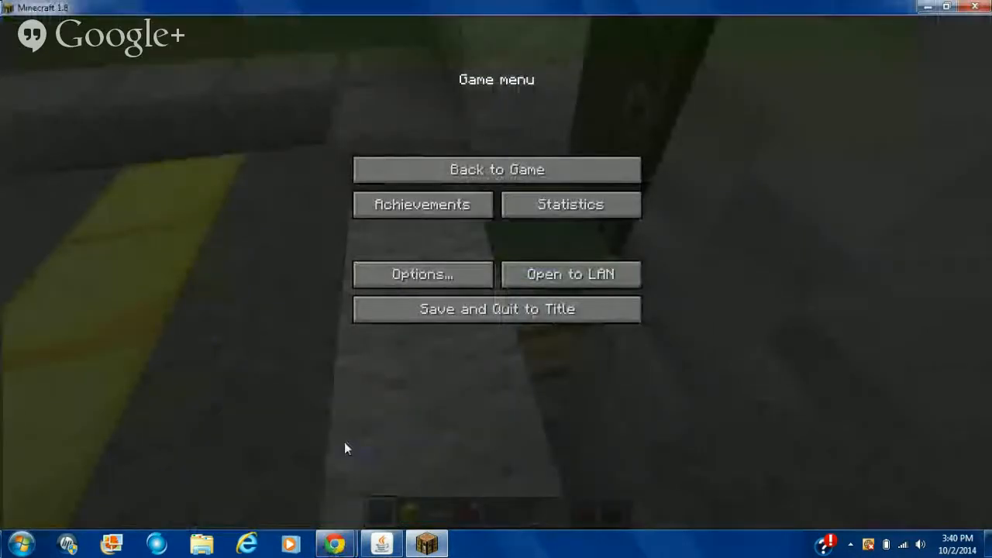
Resume play and walk the yellow-lined streets between the tall grey buildings
left_click(496, 169)
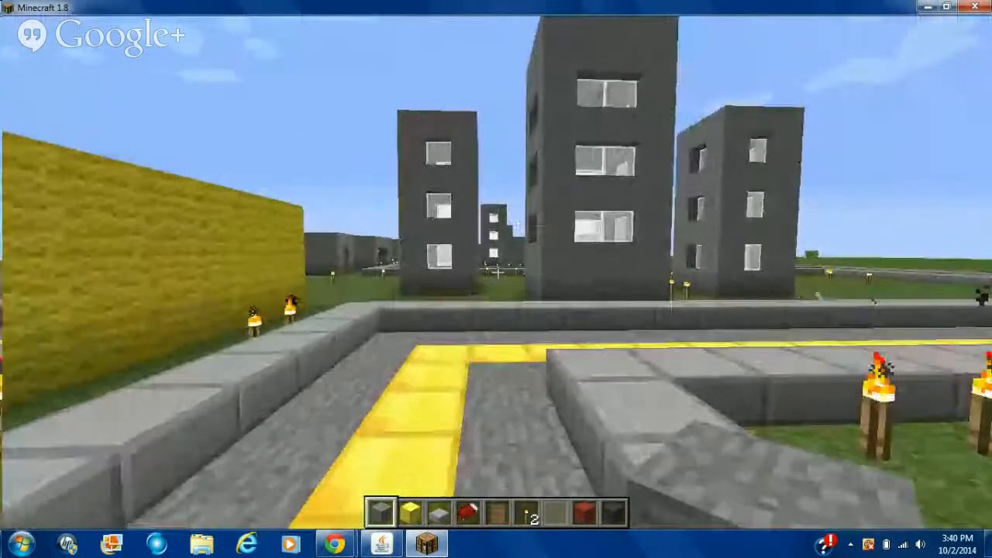
mouse_move(496, 271)
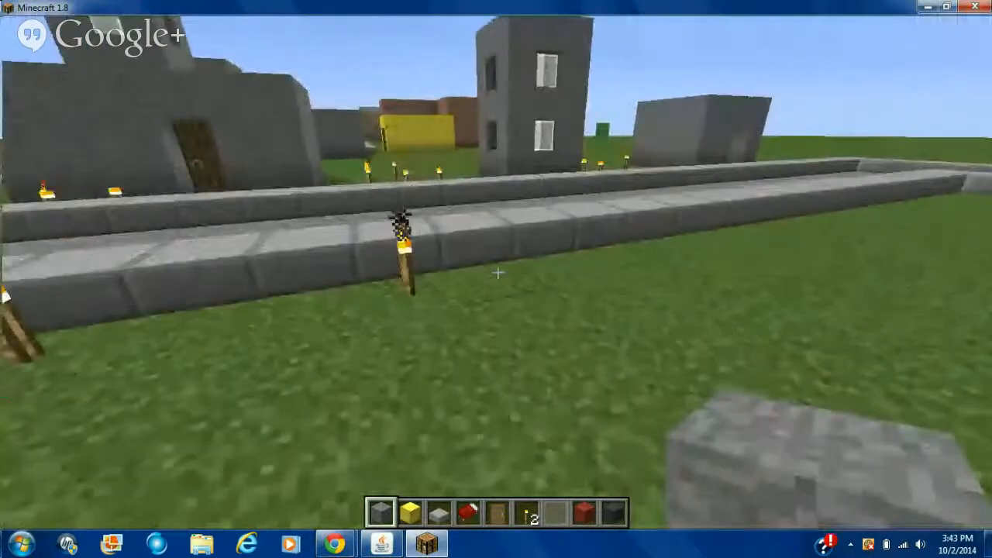
mouse_move(496, 271)
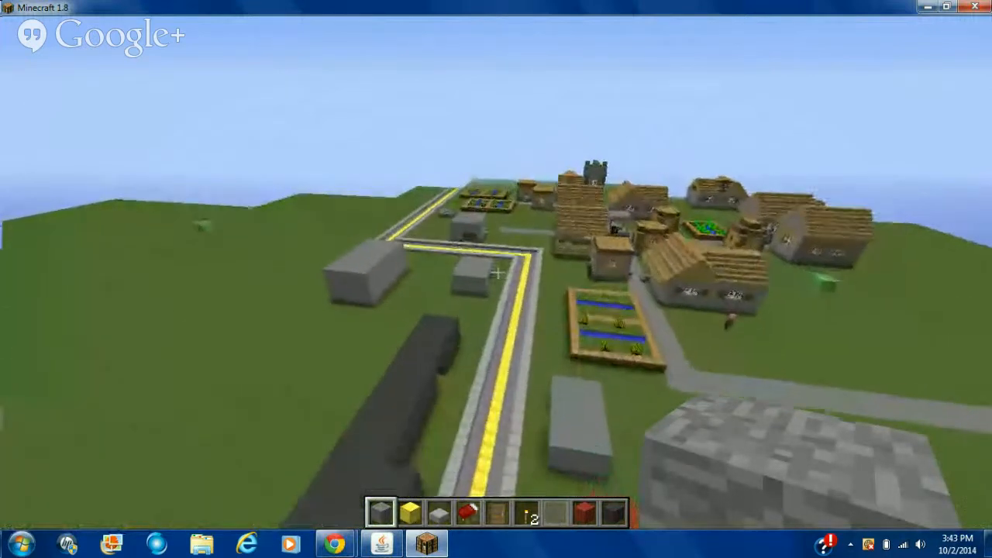
mouse_move(496, 271)
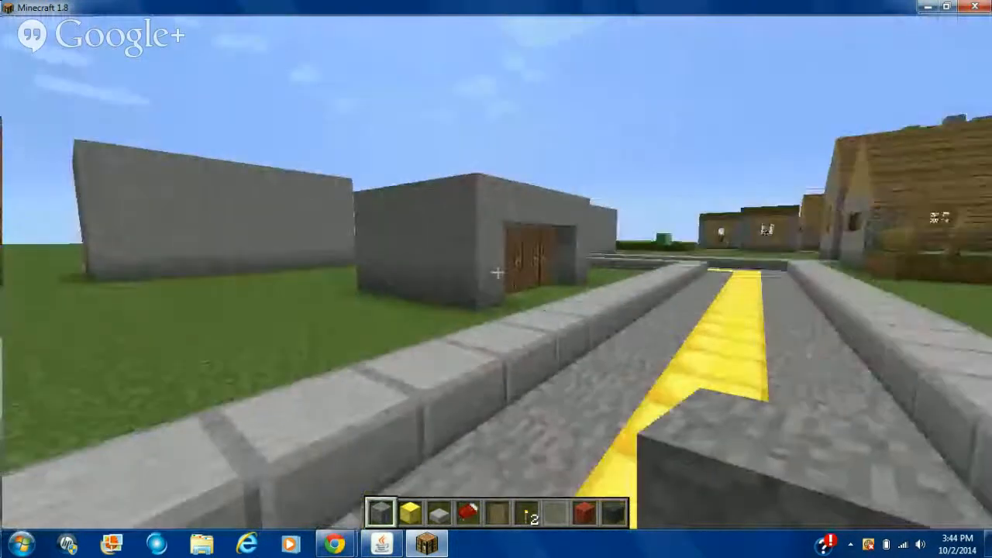
View the village linked by the yellow road, then land on the road and pause
left_click(10, 542)
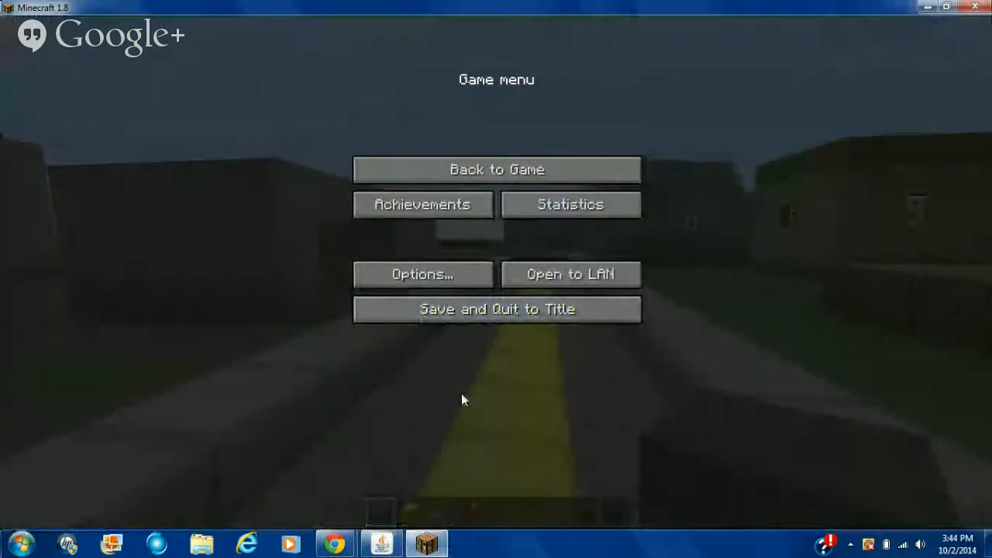
Save and quit the world to the title screen, then stop the Hangouts broadcast
left_click(497, 309)
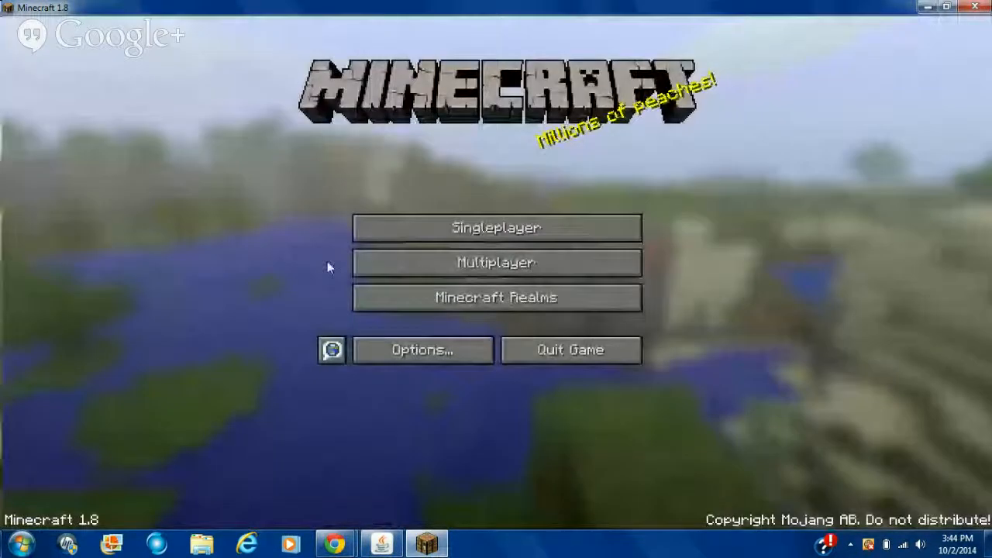
mouse_move(416, 417)
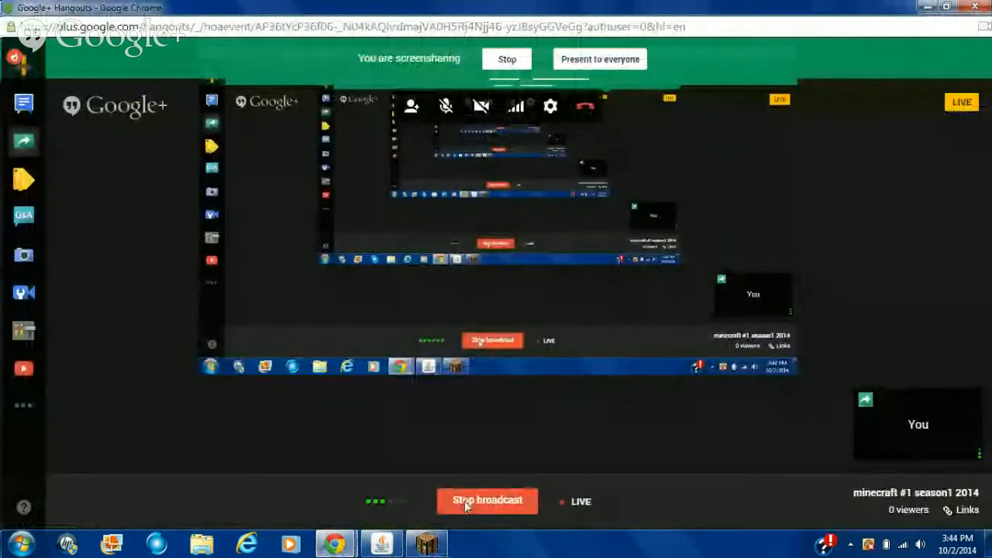
left_click(480, 105)
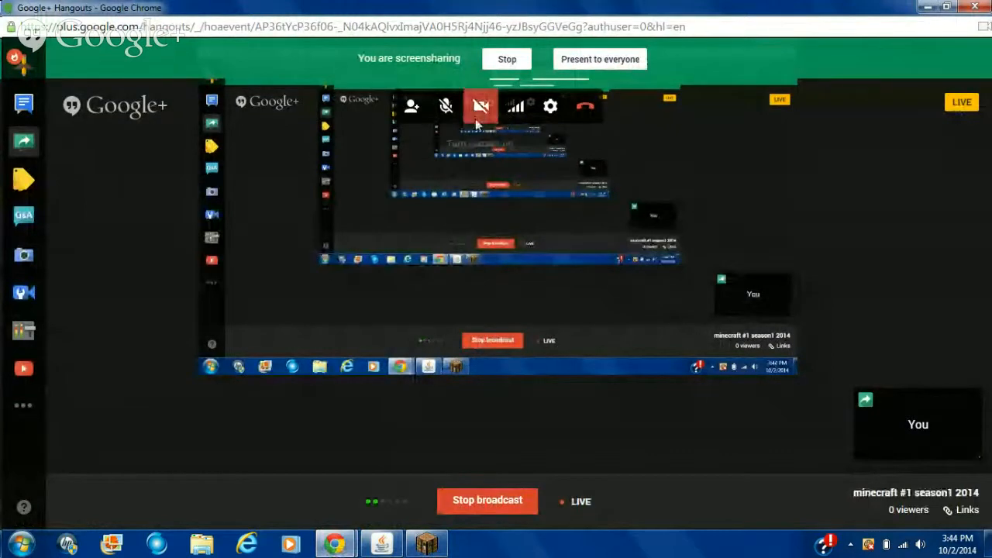